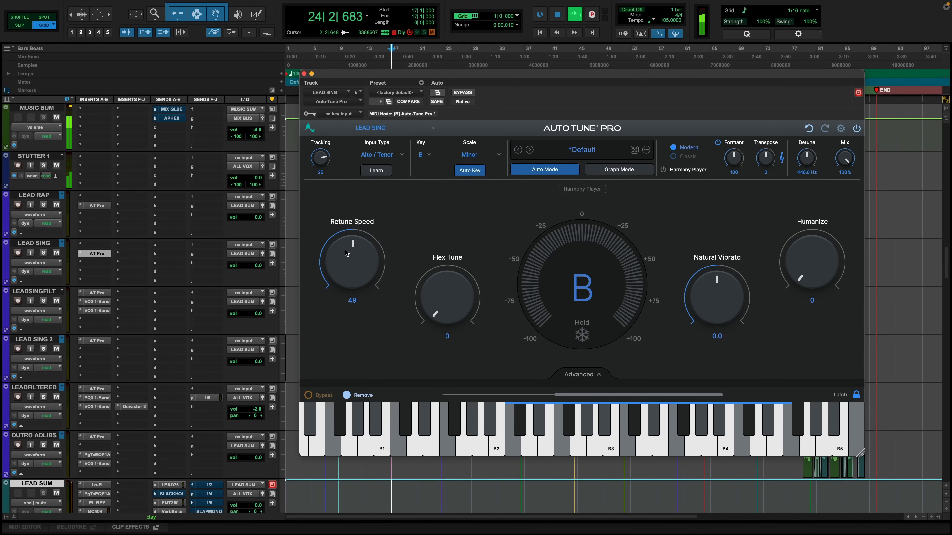
- Lower the Auto-Tune Pro Retune Speed on LEAD SING from 49 to 42
left_click_drag(351, 249, 351, 255)
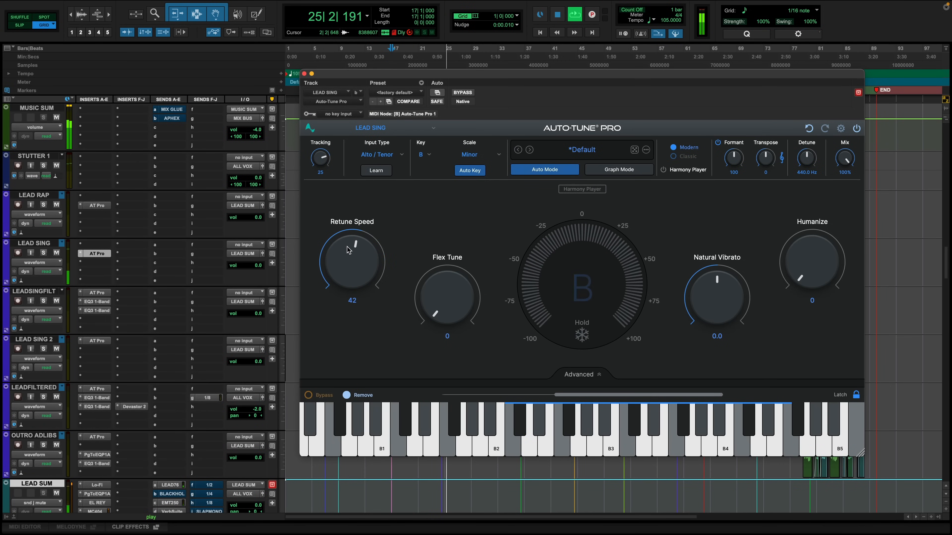